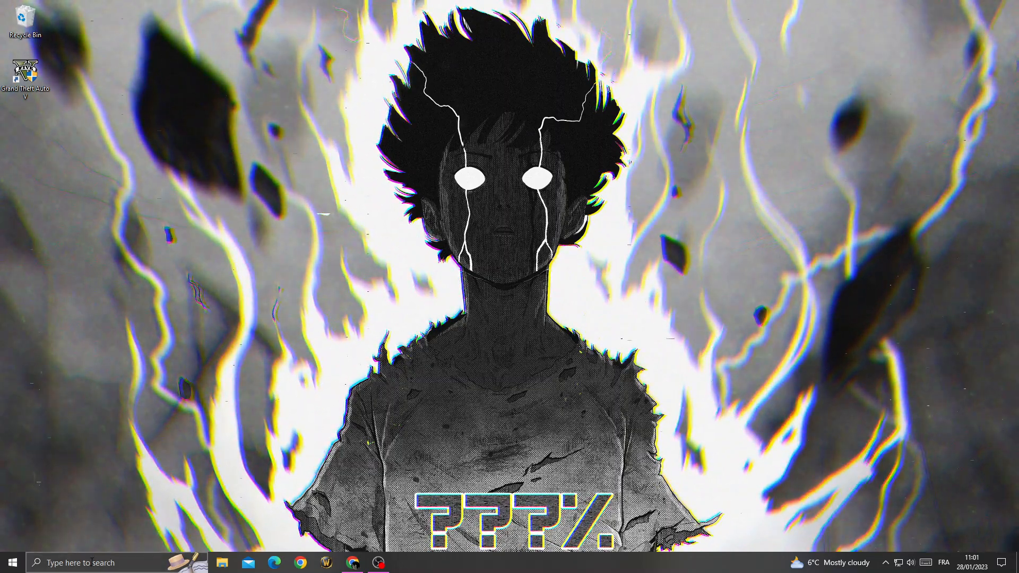
Open Device Manager from the Start button's right-click menu.
{"action": "left_click", "coordinate": [11, 563]}
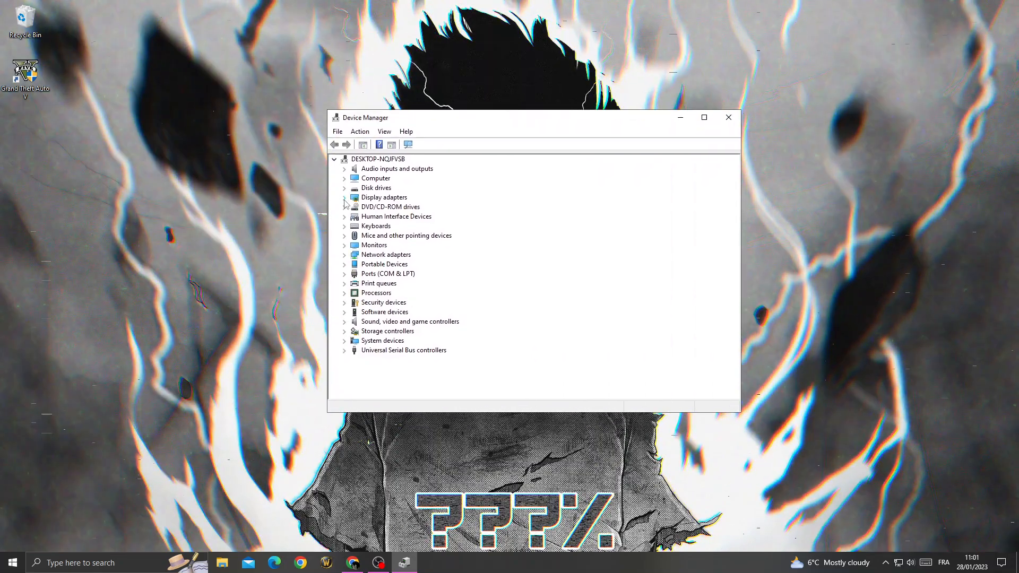
Run an automatic driver search for the NVIDIA GeForce GTX 1650 under Display adapters.
{"action": "right_click", "coordinate": [390, 217]}
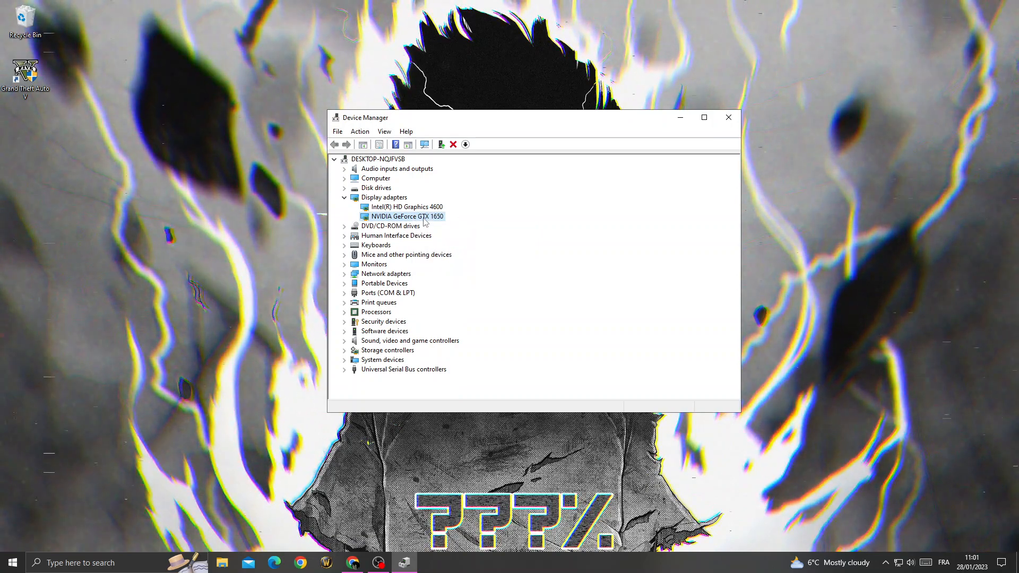
{"action": "right_click", "coordinate": [406, 216]}
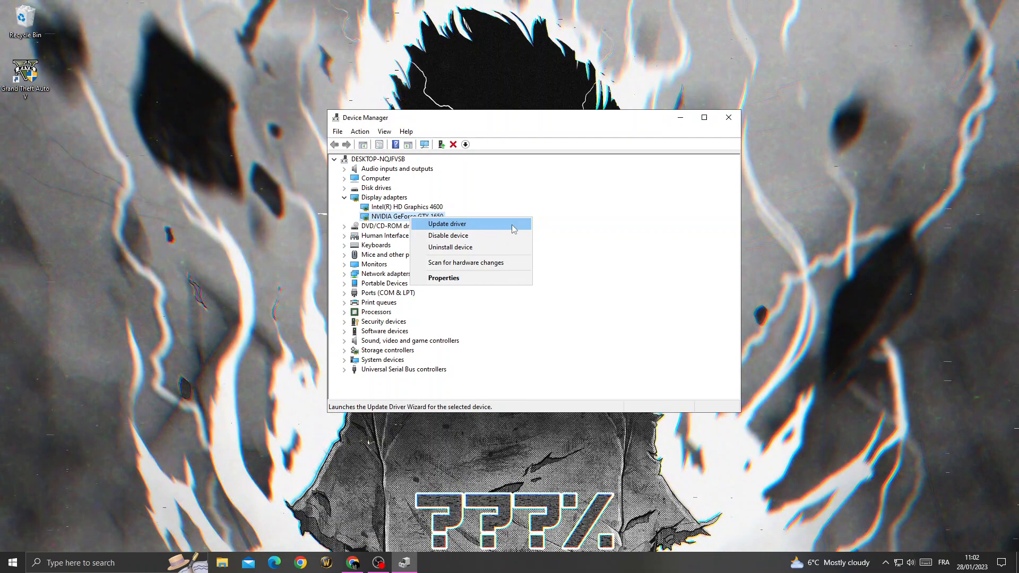
{"action": "left_click", "coordinate": [445, 224]}
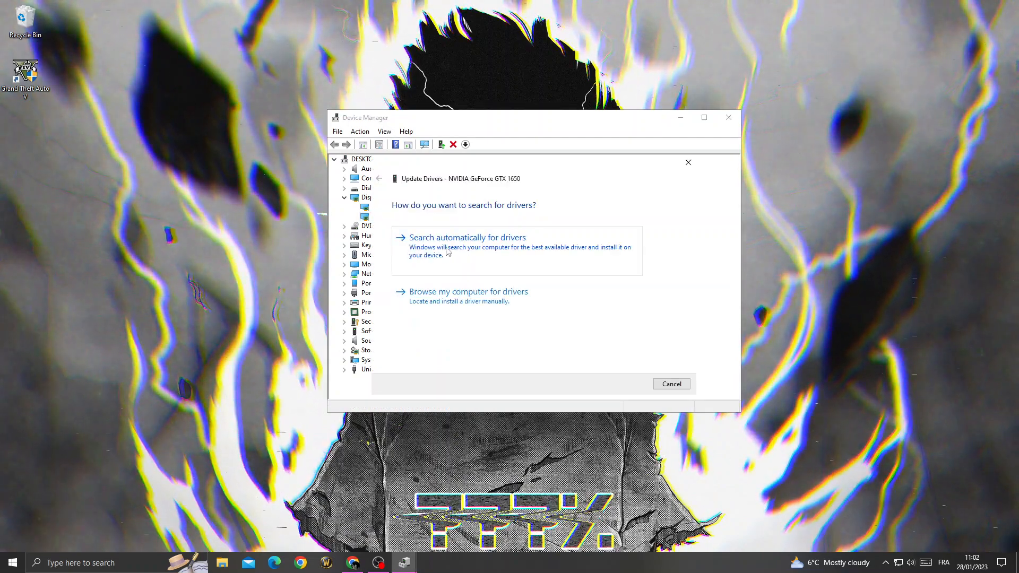
{"action": "left_click", "coordinate": [467, 237]}
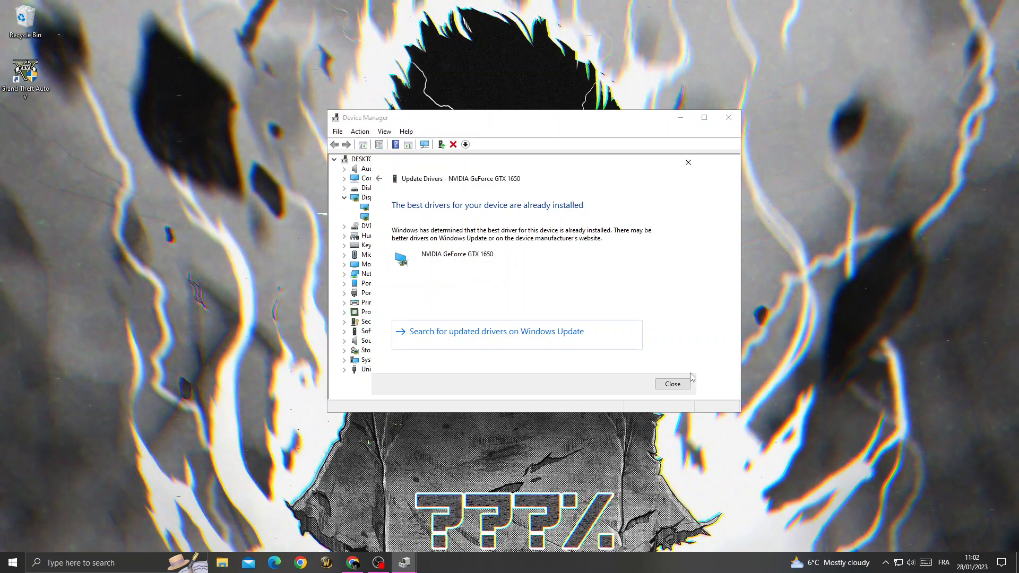
Close the driver wizard after it reports the best driver installed, then close Device Manager.
{"action": "left_click", "coordinate": [672, 383]}
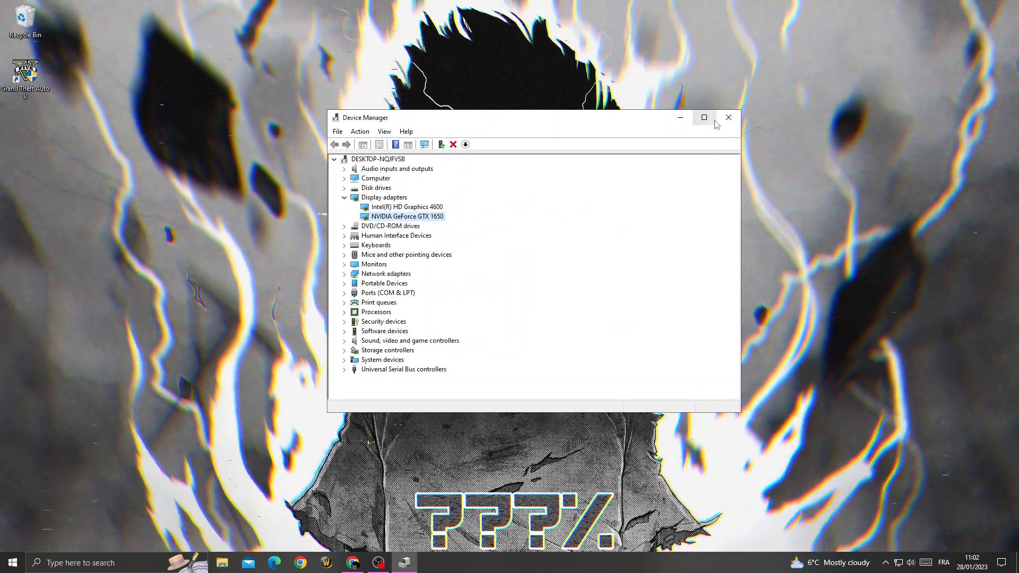
{"action": "left_click", "coordinate": [11, 562]}
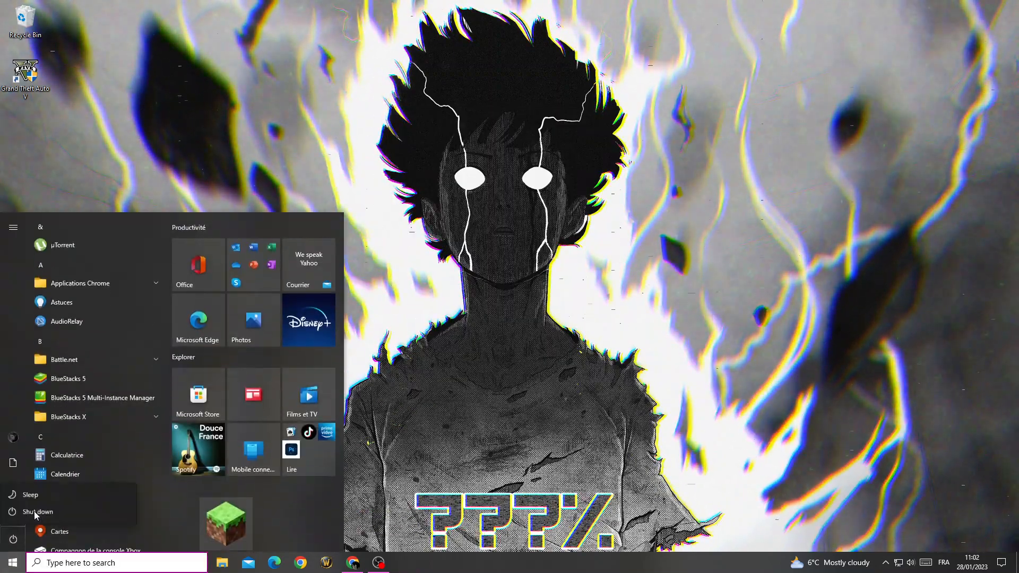
{"action": "left_click", "coordinate": [11, 562]}
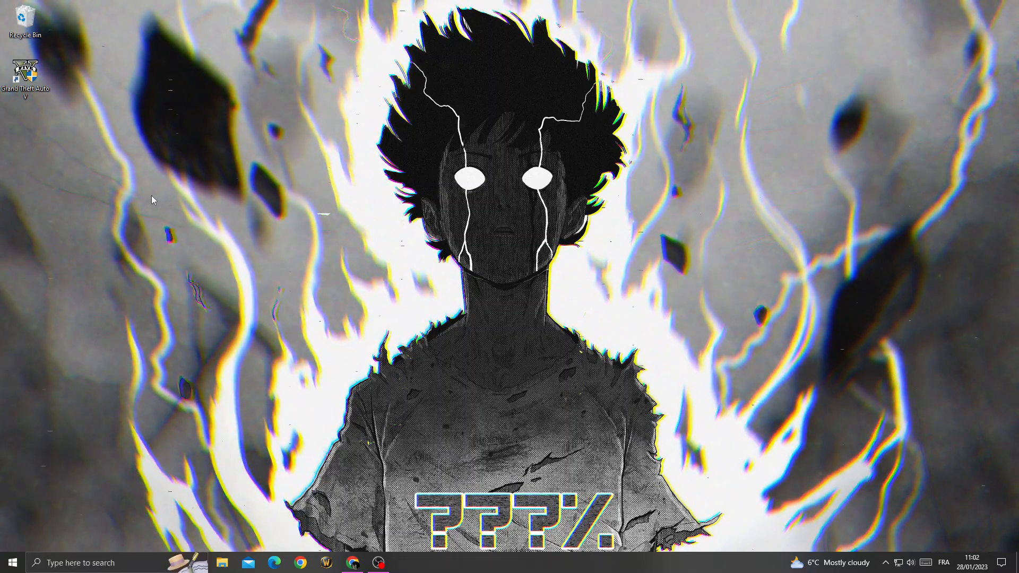
Show the Compatibility tab of the Grand Theft Auto V shortcut's Properties.
{"action": "right_click", "coordinate": [25, 75]}
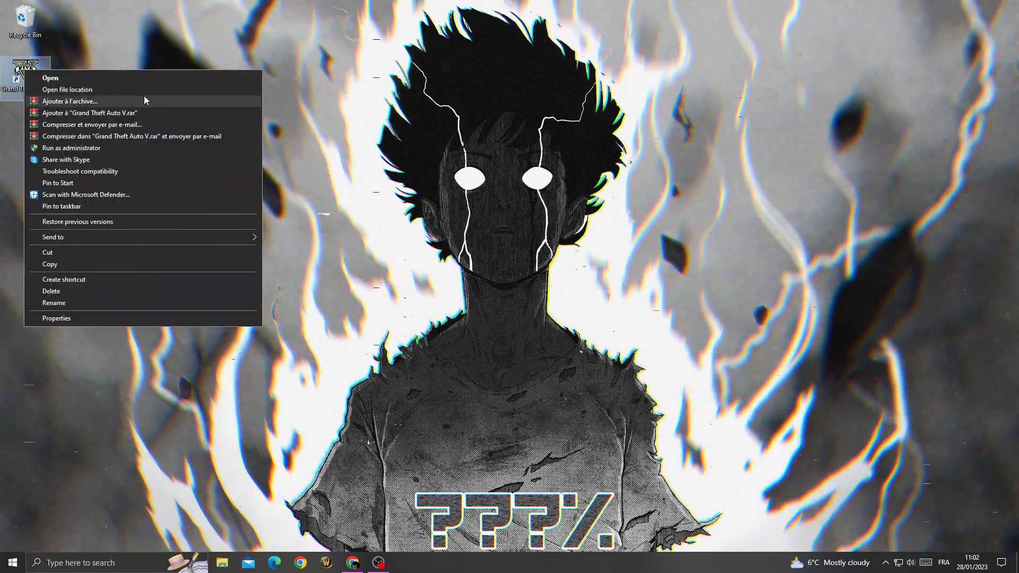
{"action": "left_click", "coordinate": [56, 318]}
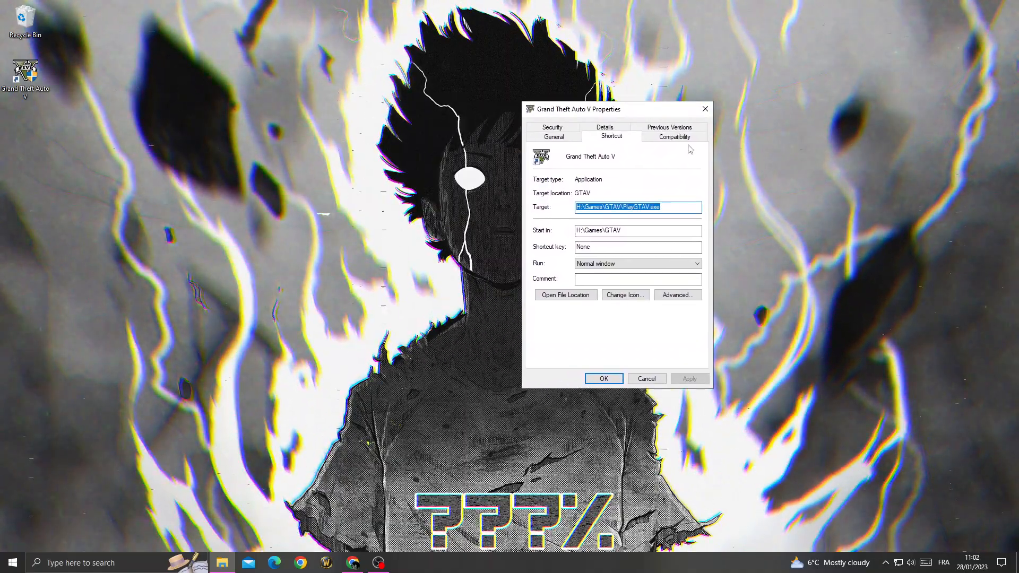
{"action": "left_click", "coordinate": [674, 137]}
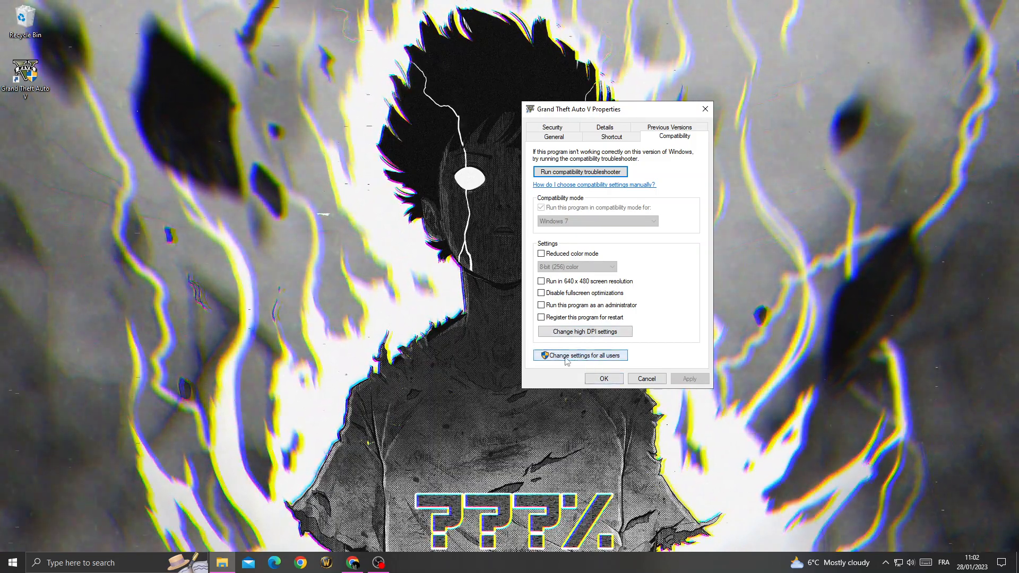
Open all-users compatibility settings for PlayGTAV and toggle the Windows 7 compatibility mode checkbox.
{"action": "left_click", "coordinate": [579, 355]}
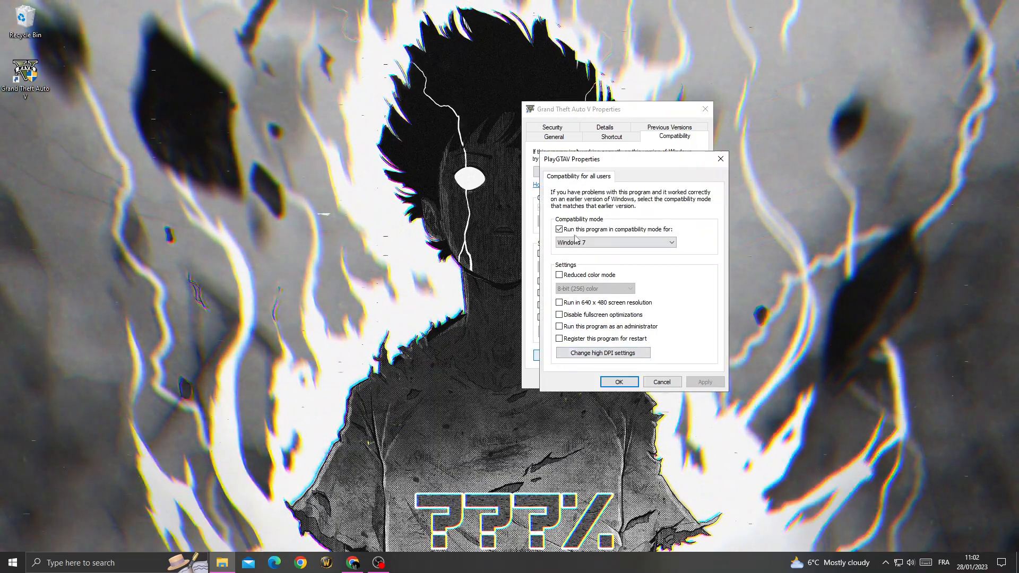
{"action": "left_click", "coordinate": [559, 229]}
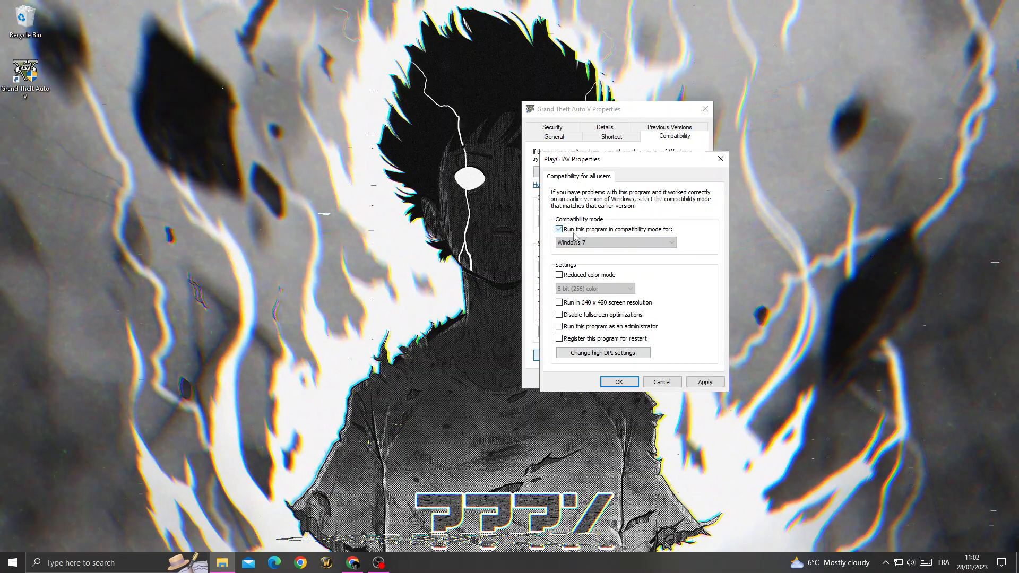